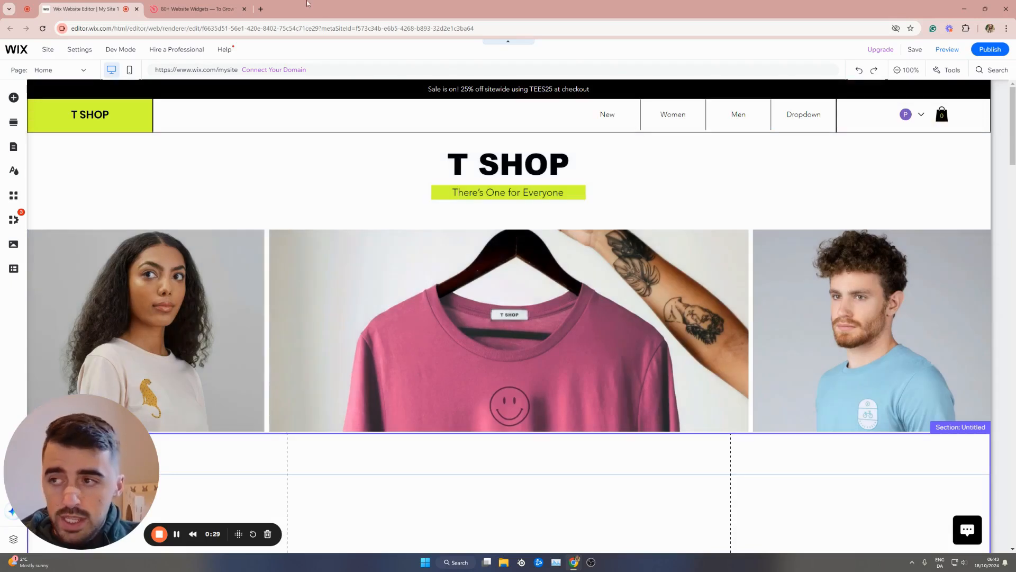
- Switch to the Elfsight site and list the full widget catalogue
left_click(198, 8)
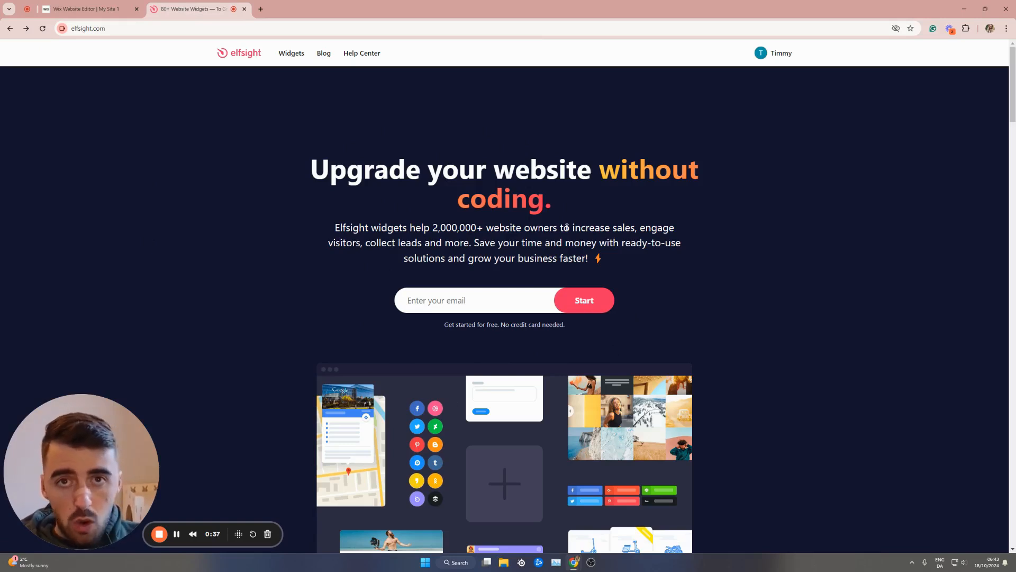
mouse_move(297, 118)
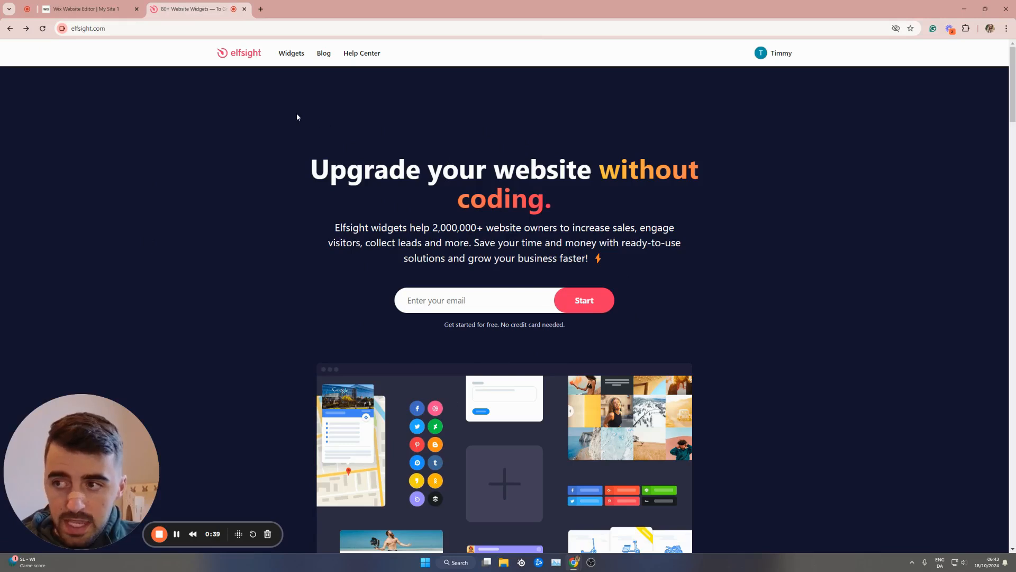
left_click(291, 53)
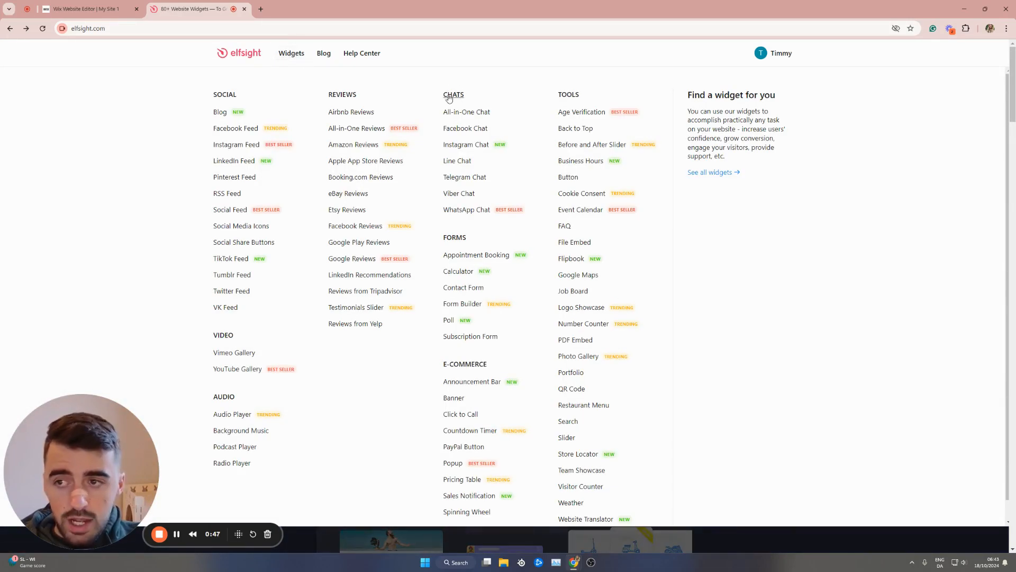
mouse_move(462, 128)
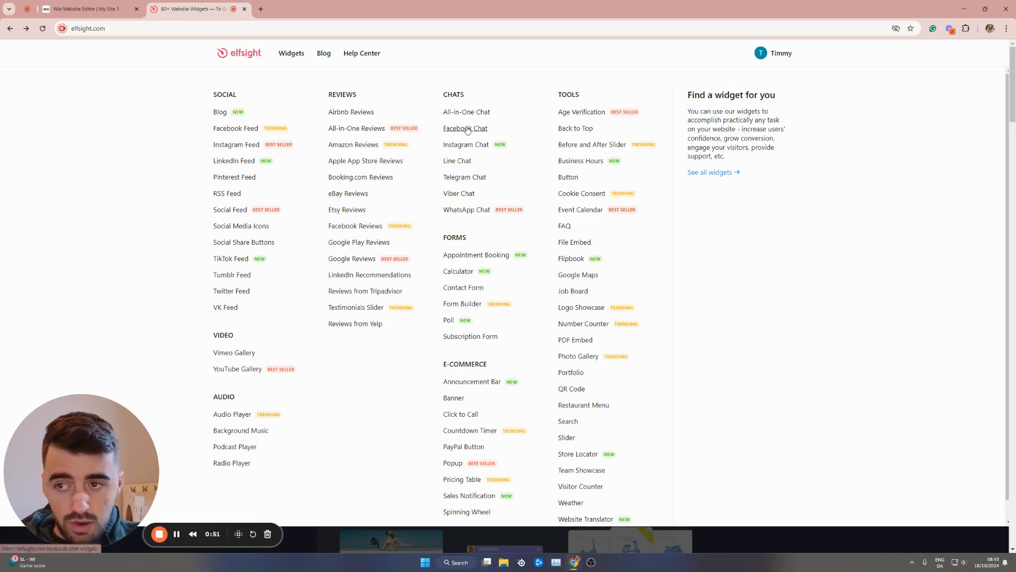
- Start a Facebook Chat widget and preview the Booking and Feedback templates
left_click(464, 128)
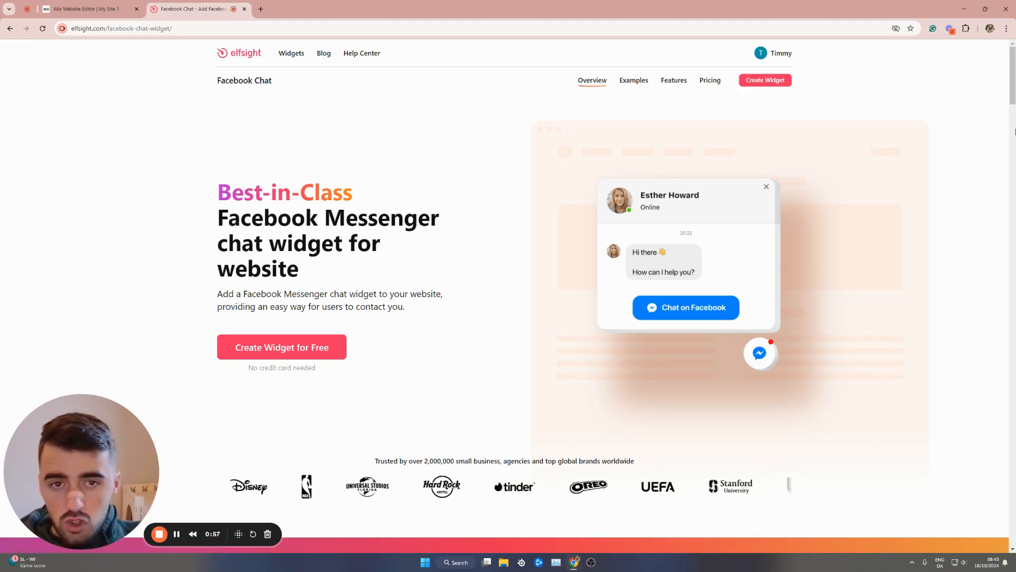
left_click(281, 346)
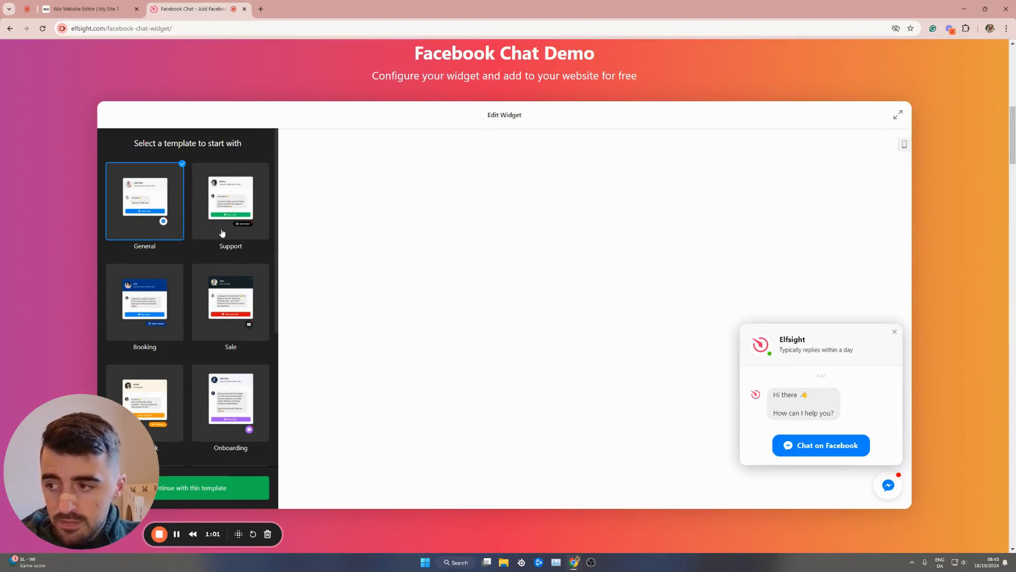
left_click(144, 302)
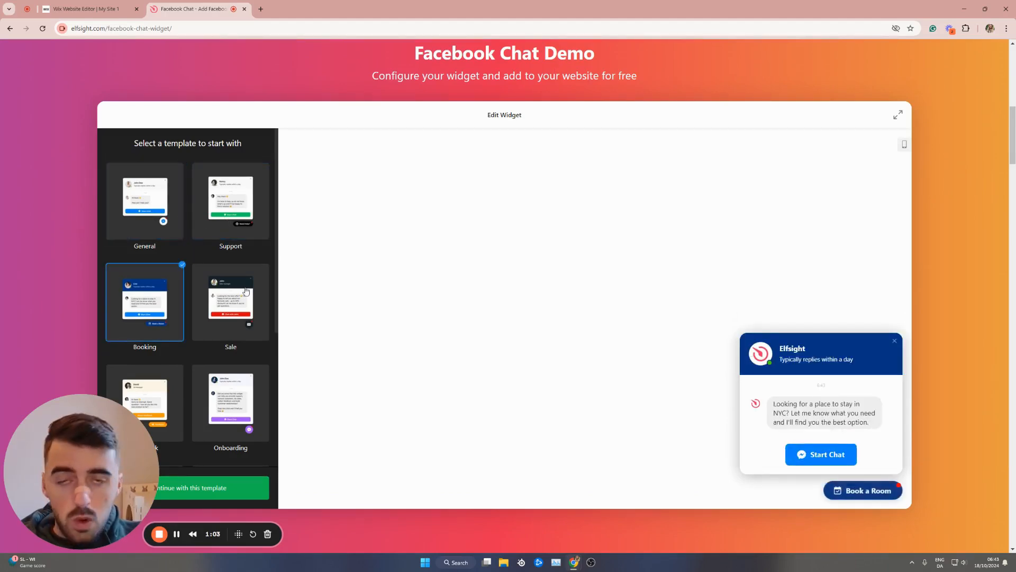
scroll("down", 3)
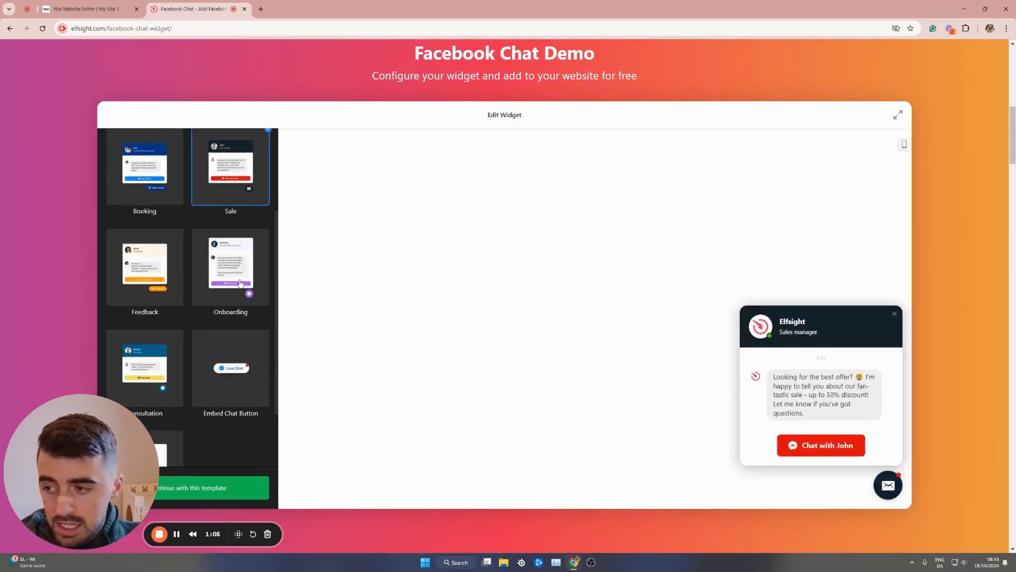
left_click(145, 266)
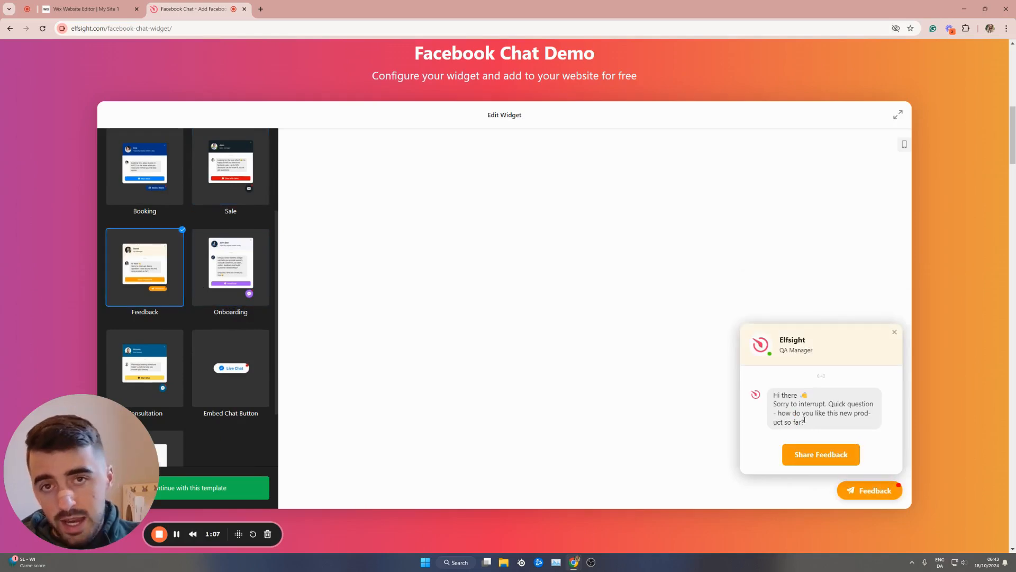
- Preview the Onboarding, Consultation and Embed Chat Button templates, then return to General
left_click(230, 266)
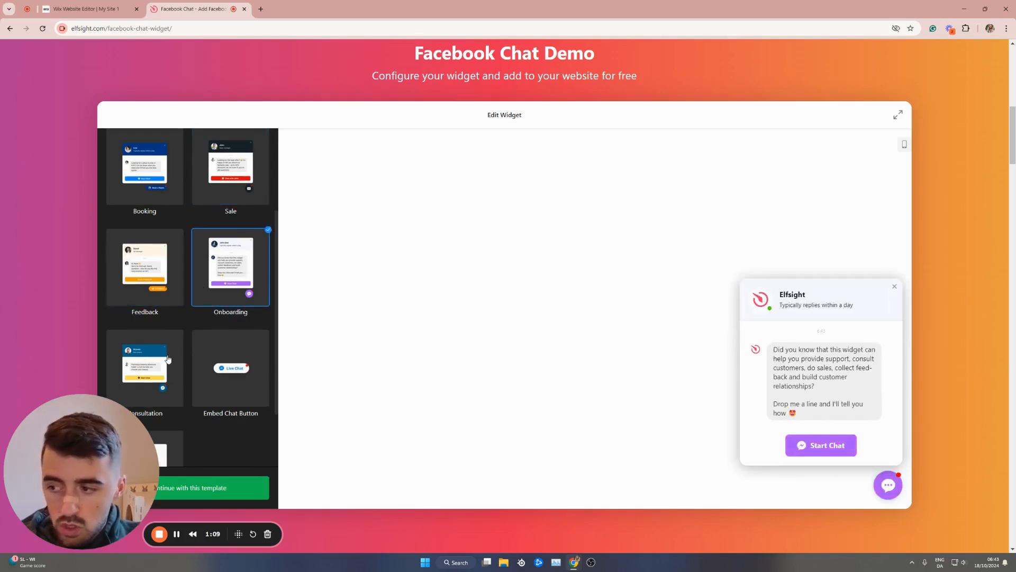
left_click(144, 368)
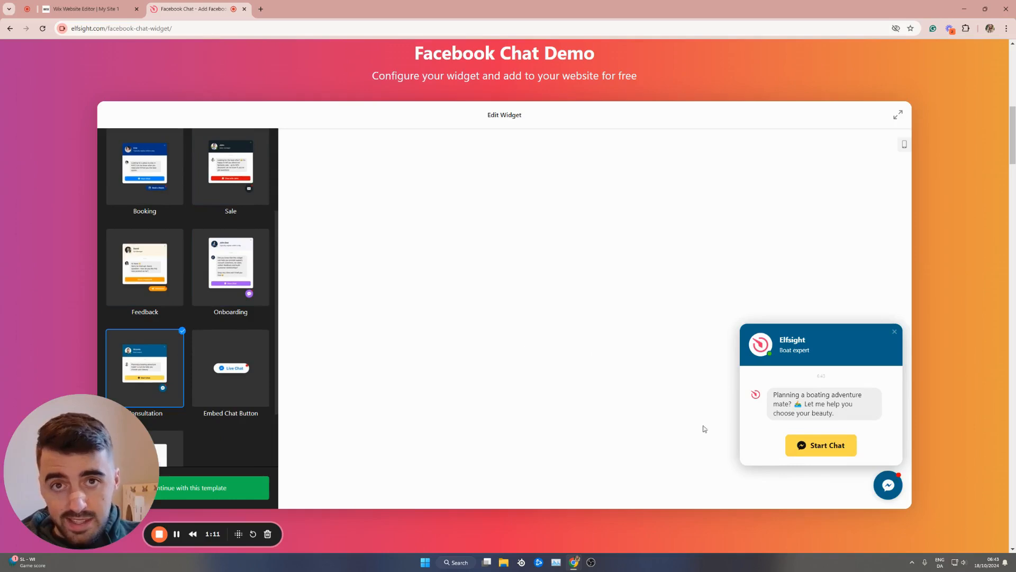
left_click(230, 367)
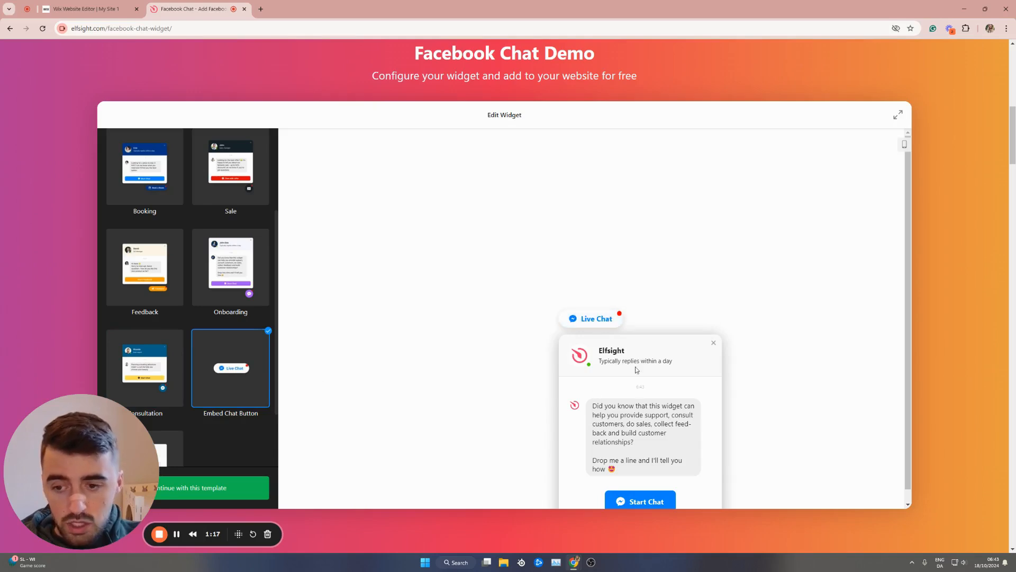
scroll("up", 3)
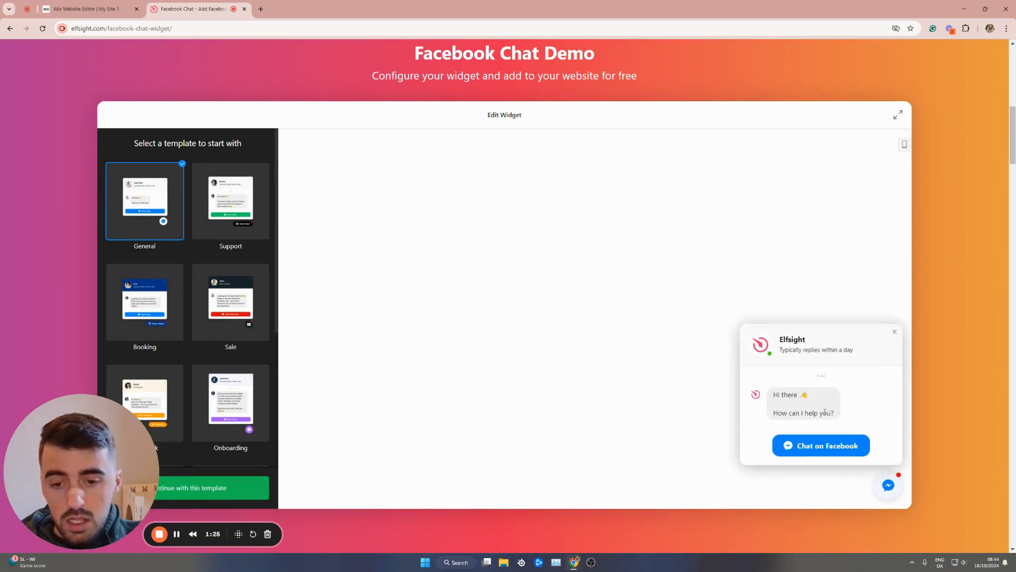
scroll("down", 3)
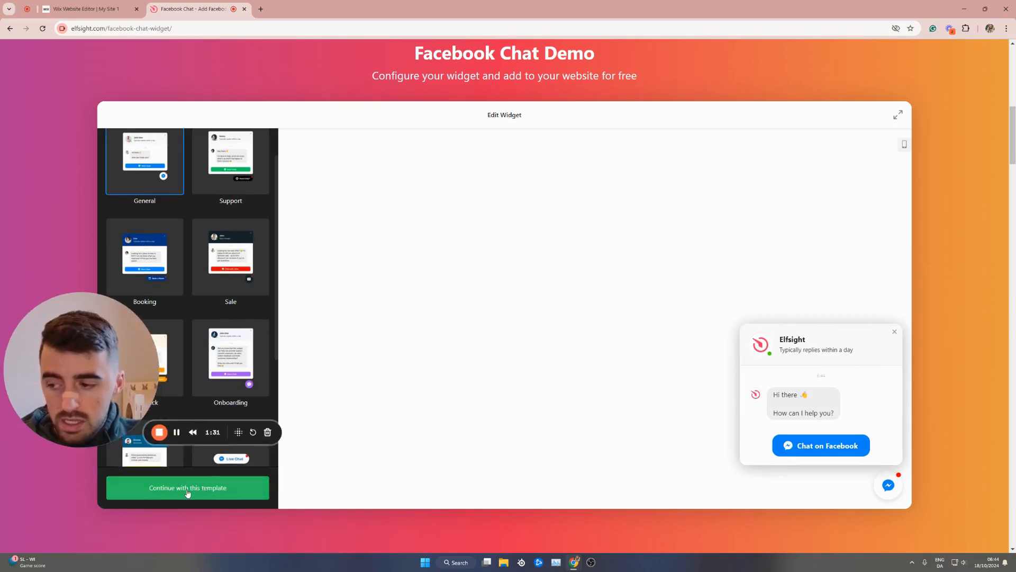
- Continue with the General template to reach the Connect to Facebook step
left_click(188, 487)
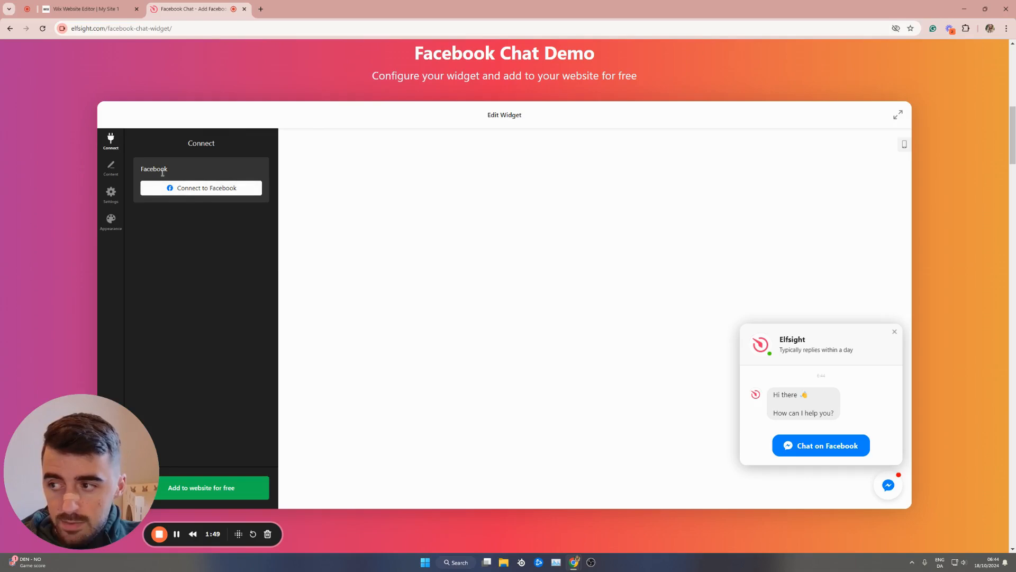
mouse_move(226, 177)
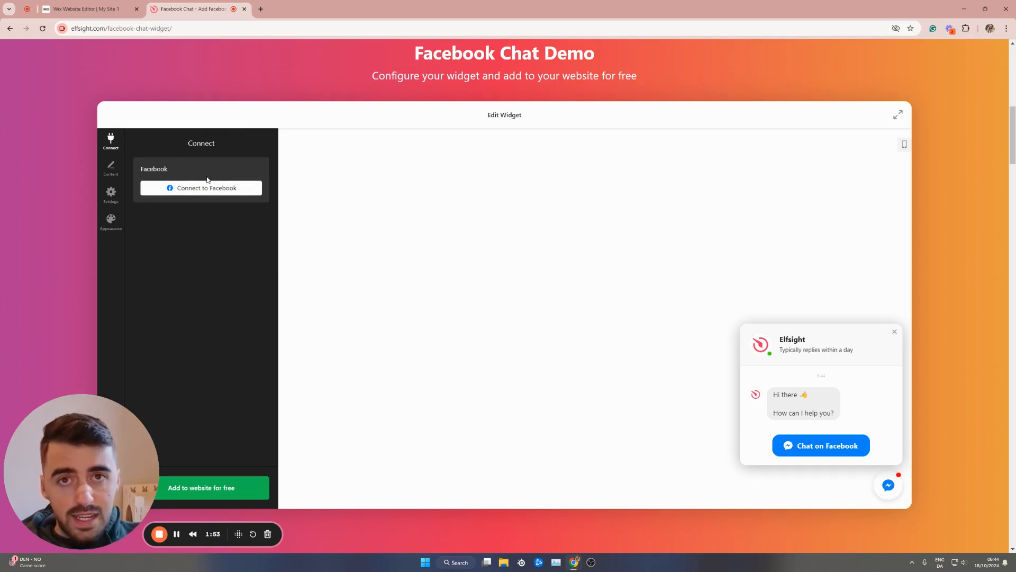
mouse_move(820, 362)
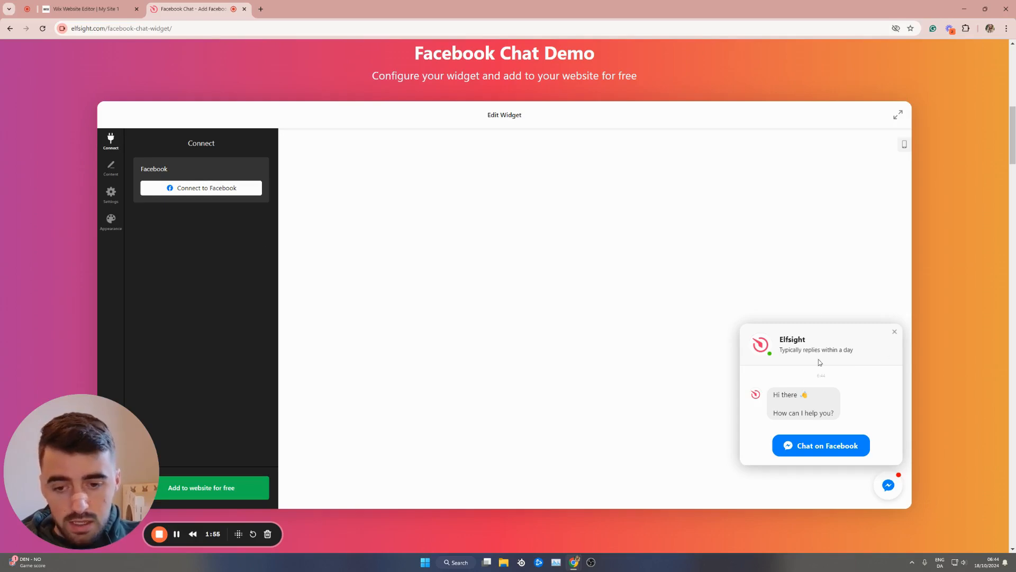
mouse_move(309, 184)
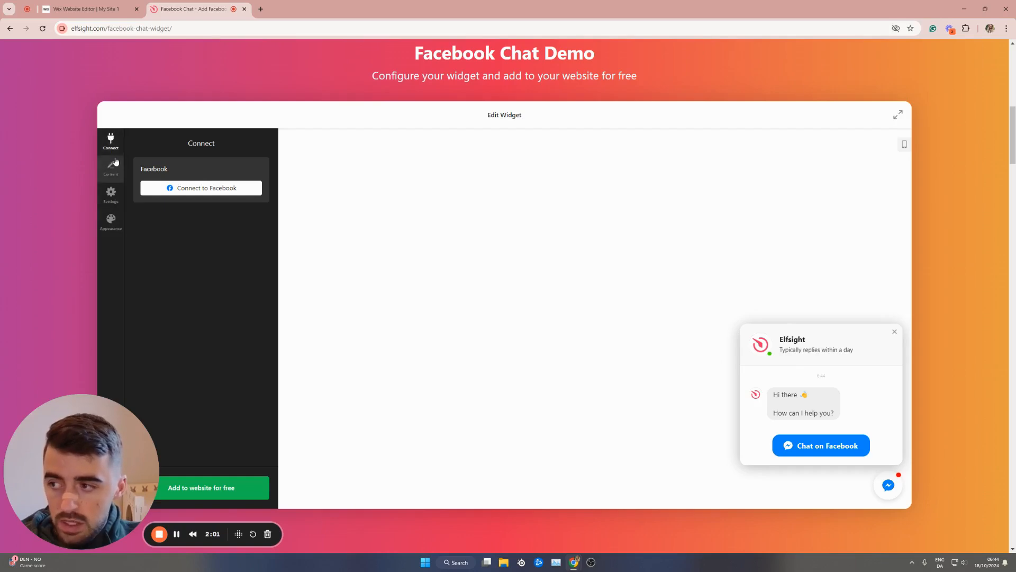
- Open the Content settings and select the Welcome Message label field
left_click(111, 168)
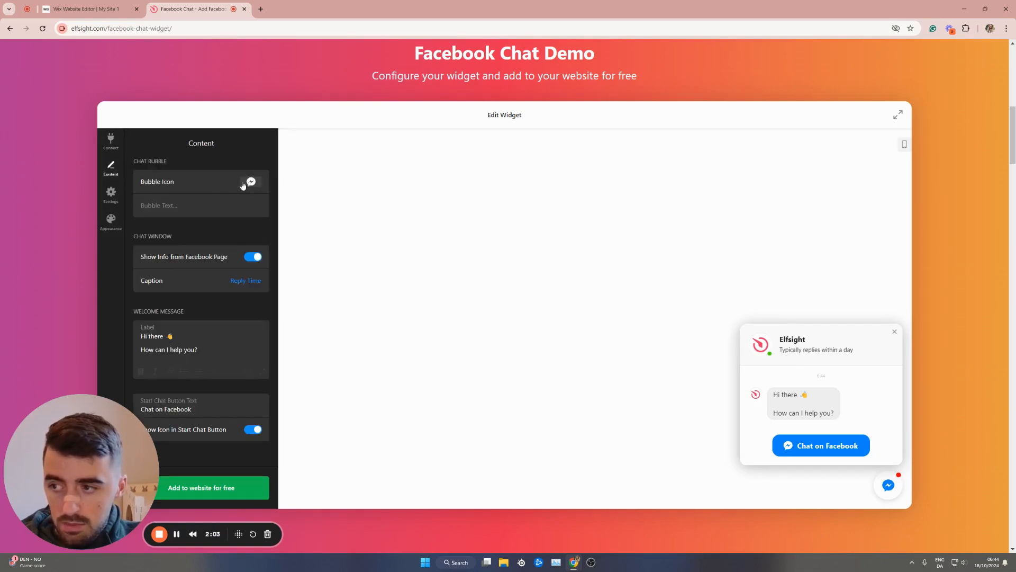
scroll("down", 3)
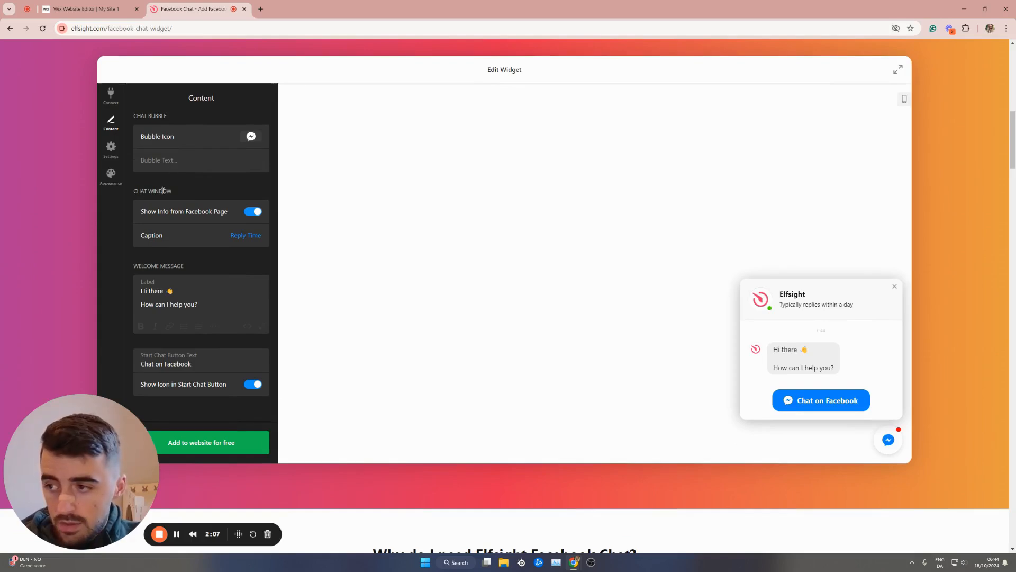
scroll("down", 3)
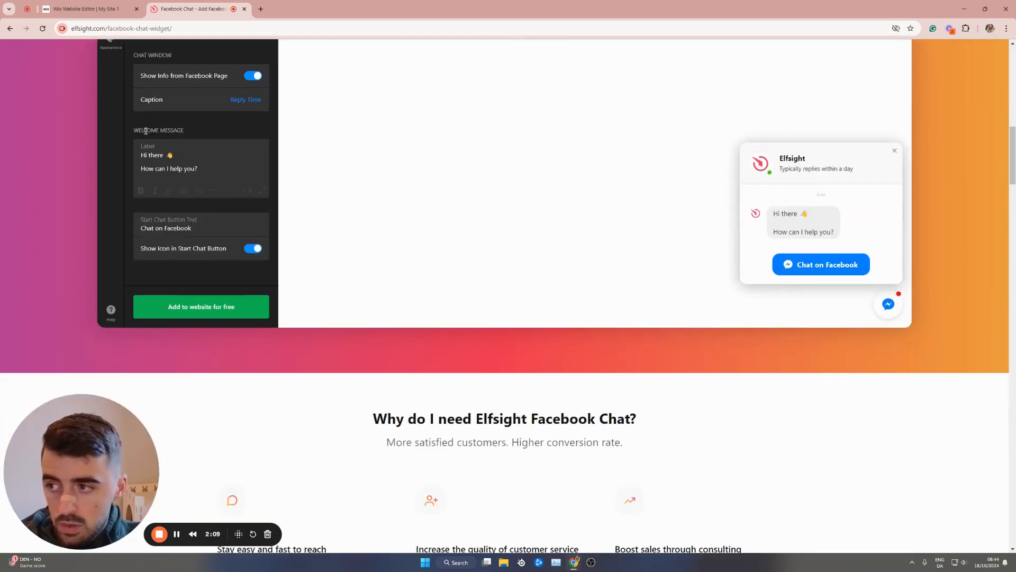
left_click(178, 156)
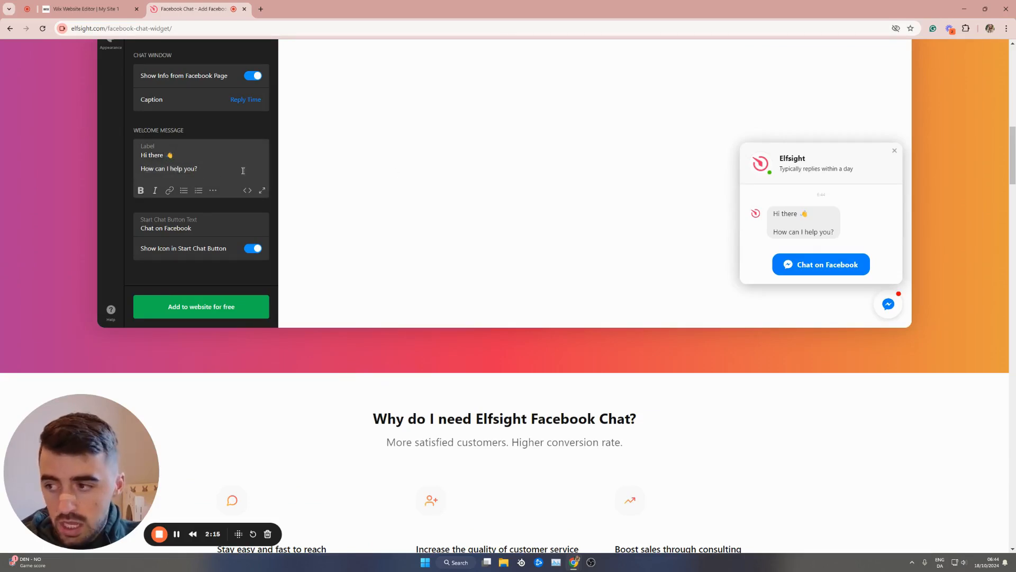
- Review the Settings and Appearance panels unchanged, then go back to Connect
left_click(111, 149)
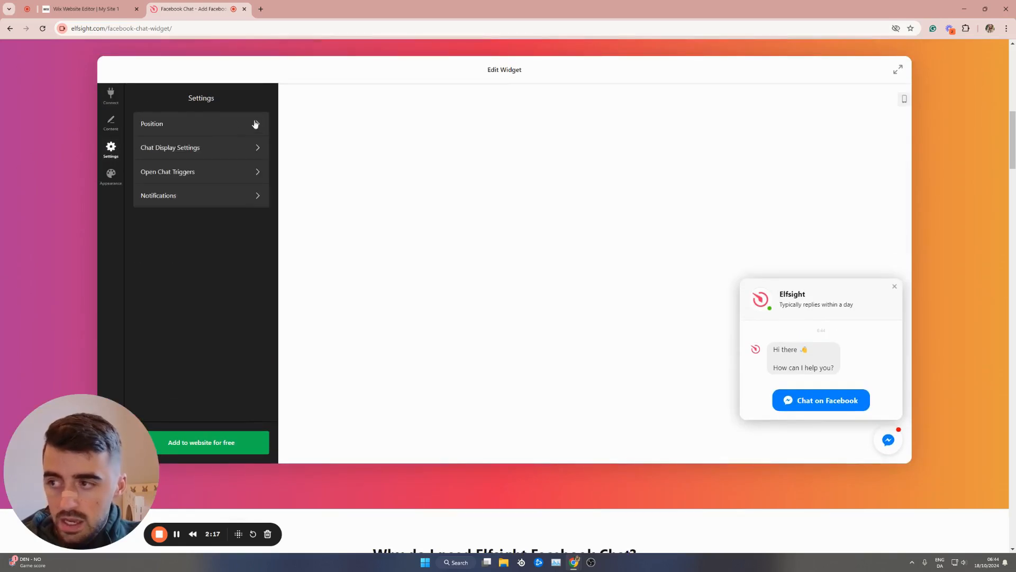
mouse_move(196, 122)
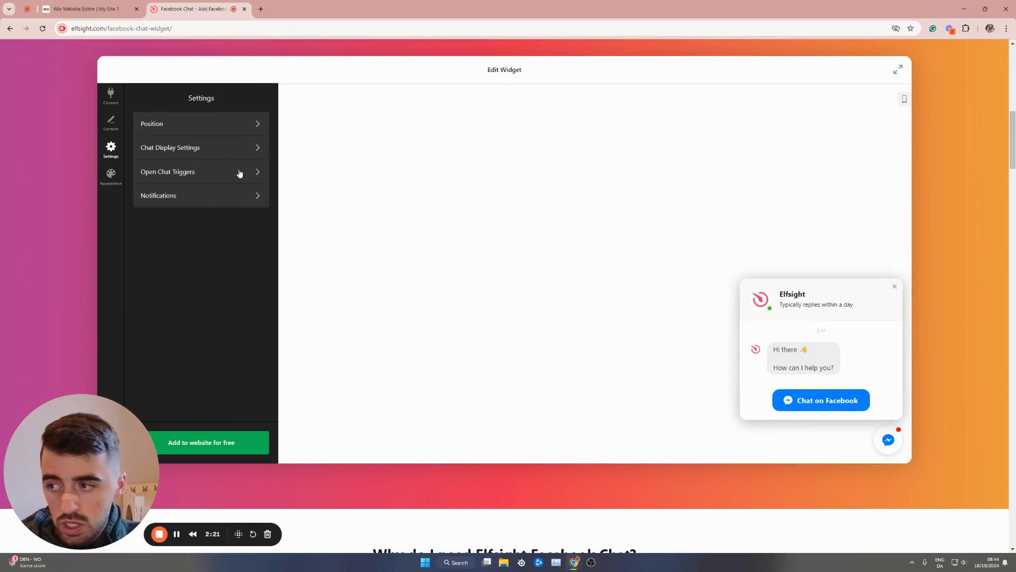
mouse_move(164, 175)
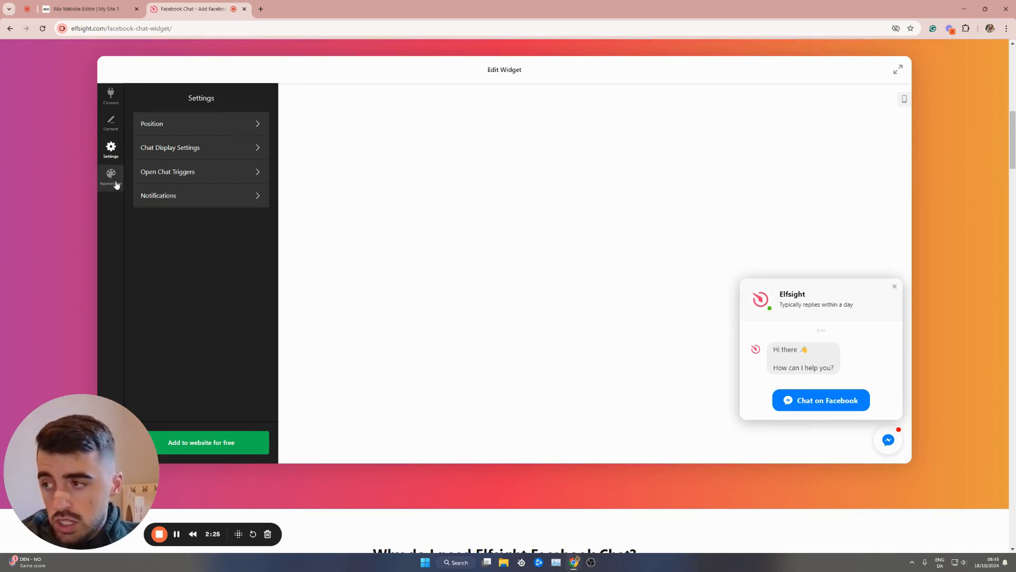
left_click(110, 176)
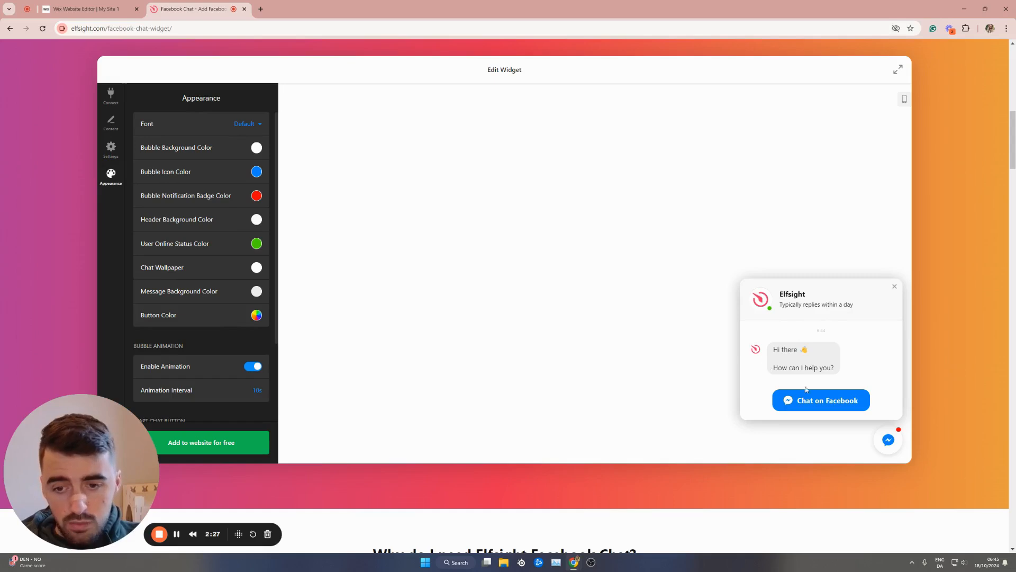
mouse_move(770, 269)
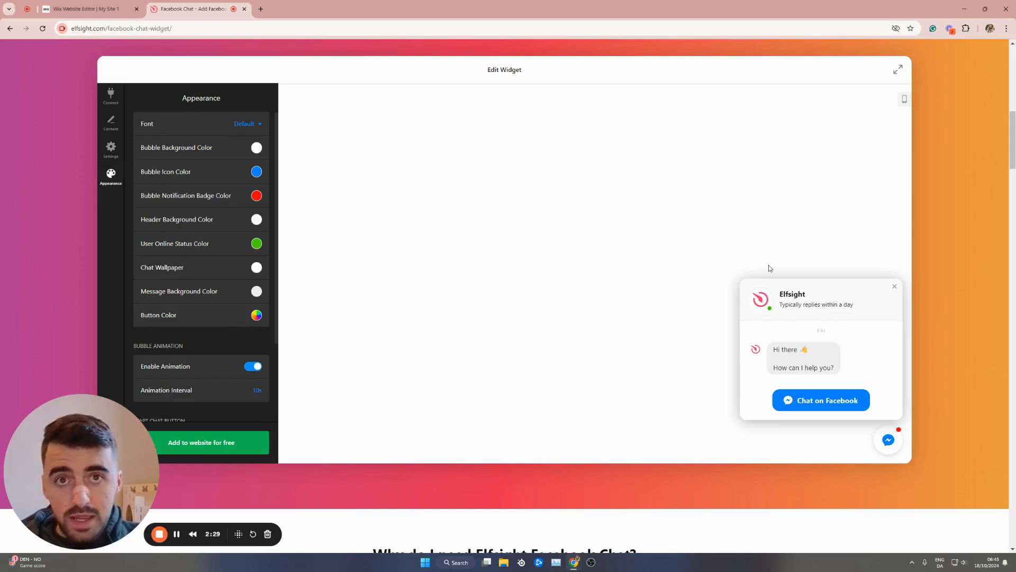
scroll("down", 3)
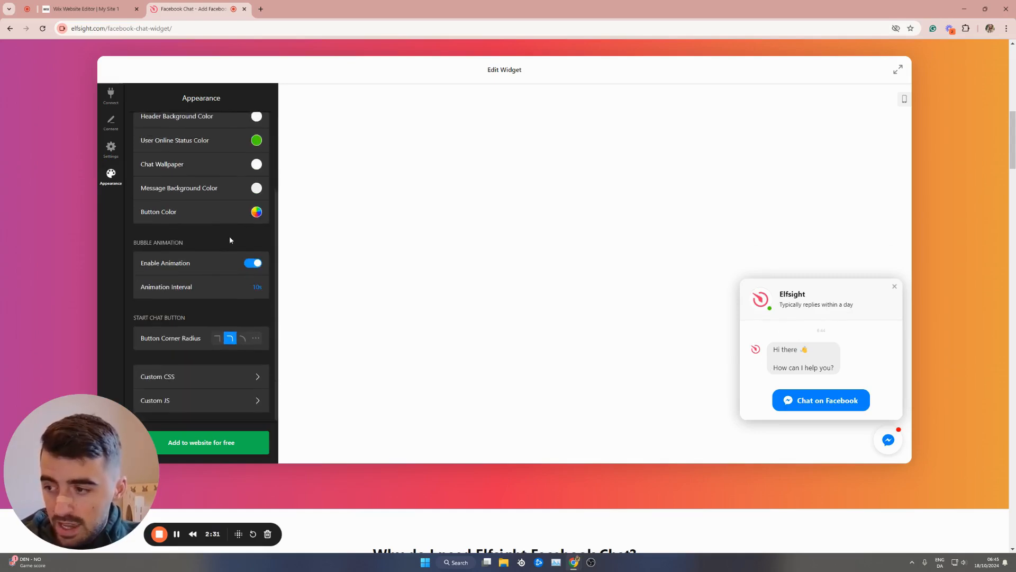
scroll("up", 3)
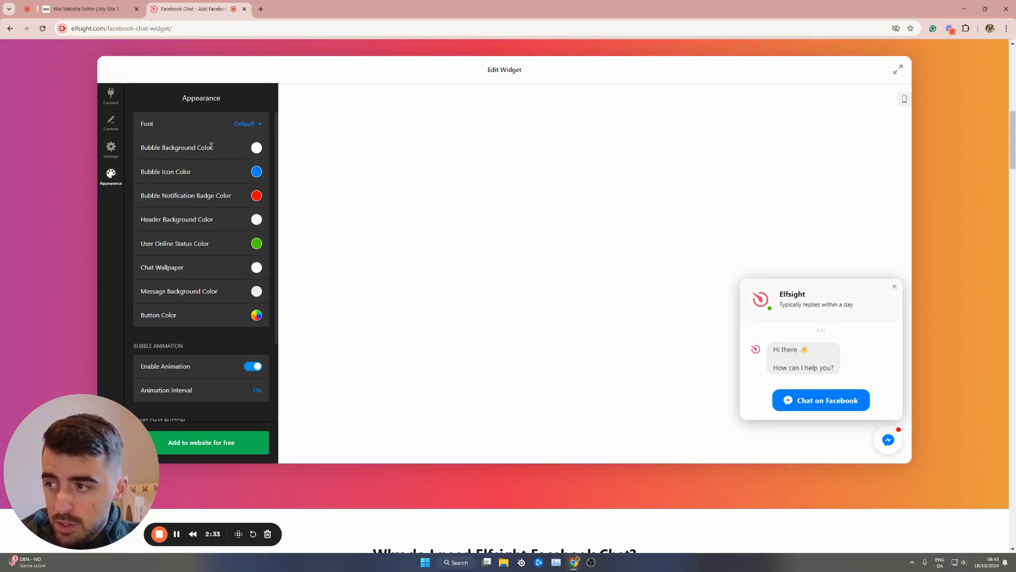
scroll("down", 3)
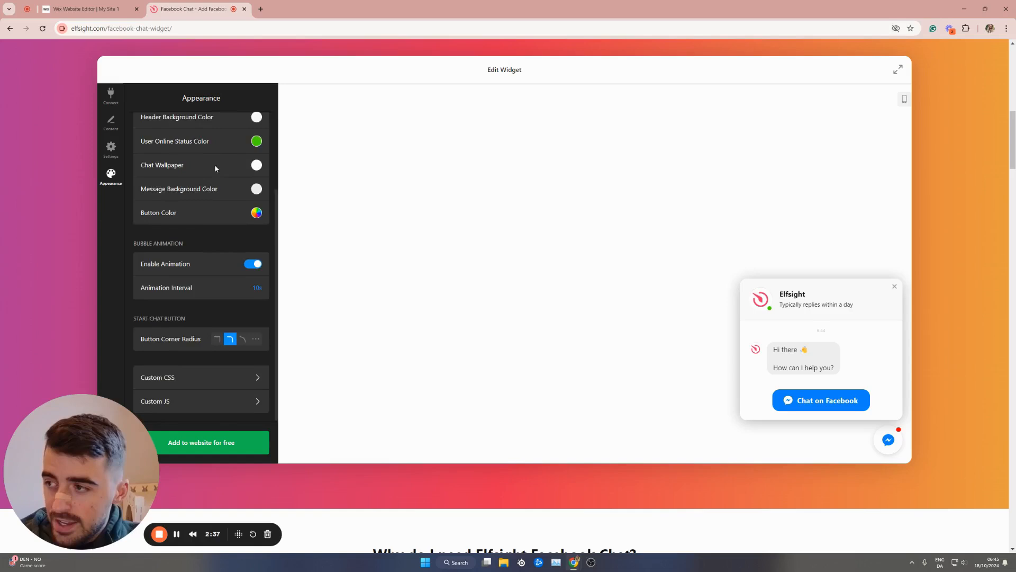
left_click(110, 95)
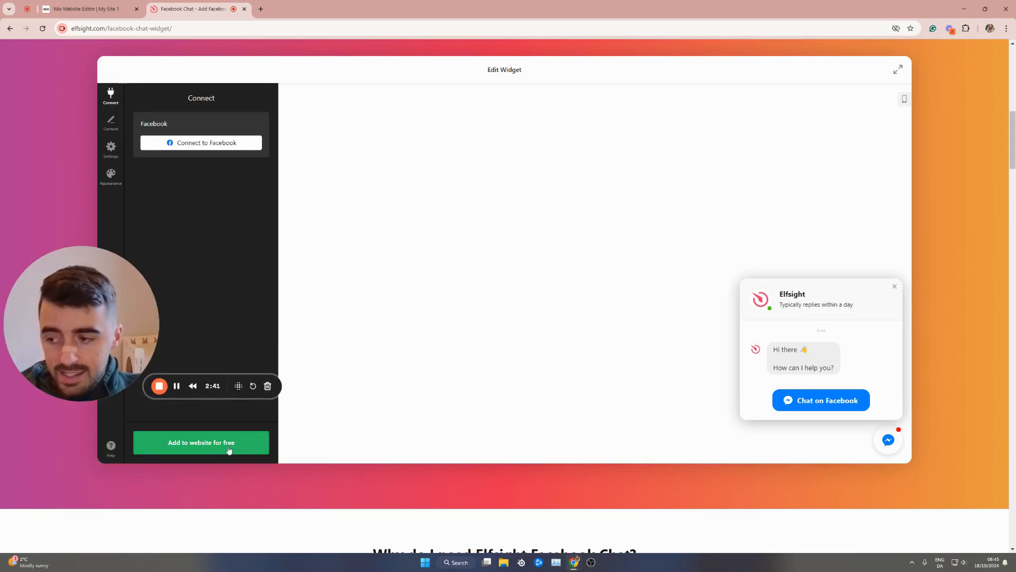
- Add the widget for free, saving it as Untitled Facebook Chat in the dashboard
left_click(201, 442)
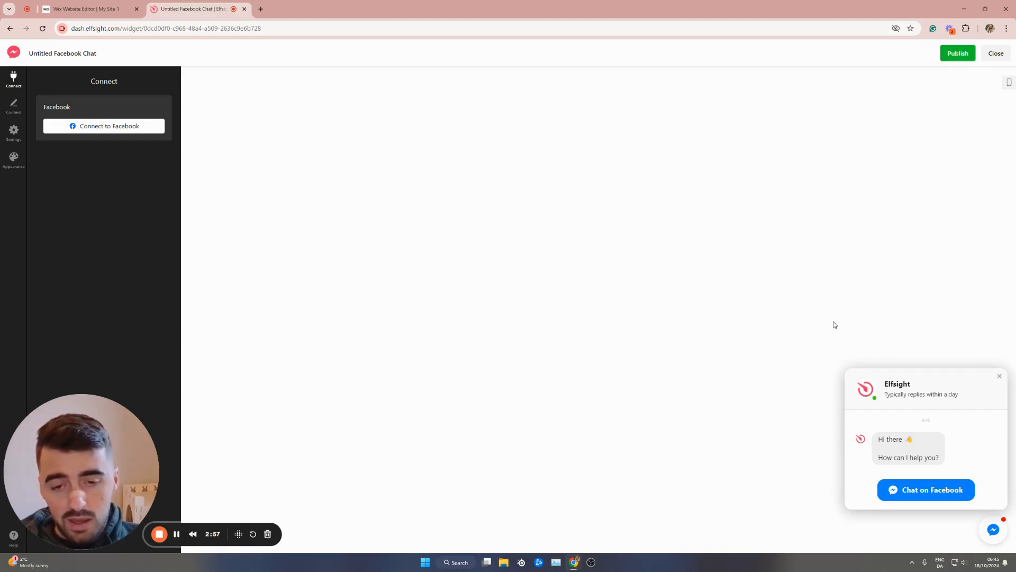
mouse_move(918, 361)
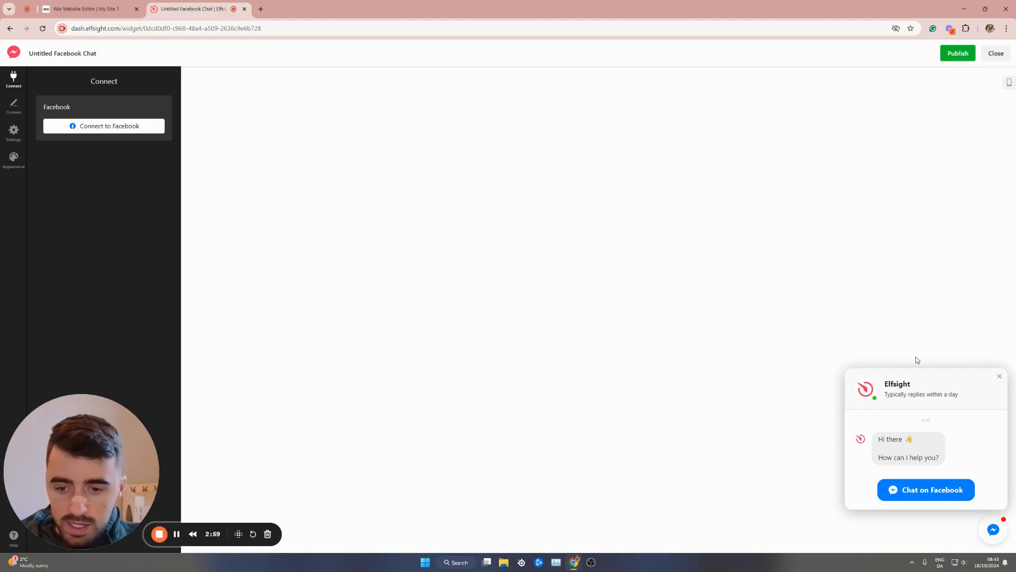
mouse_move(827, 465)
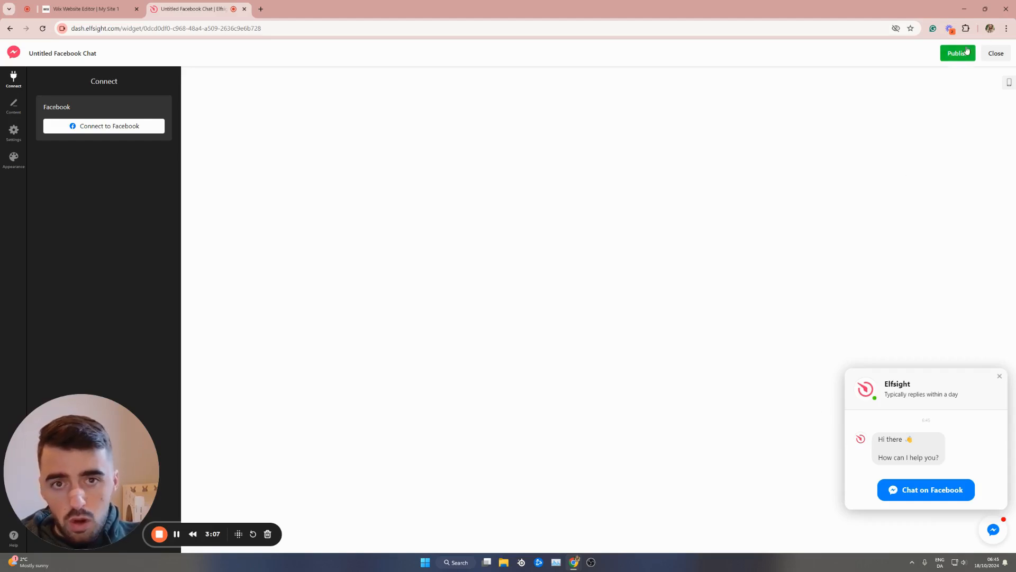
- Publish the widget's changes, opening the plan selection page
left_click(957, 53)
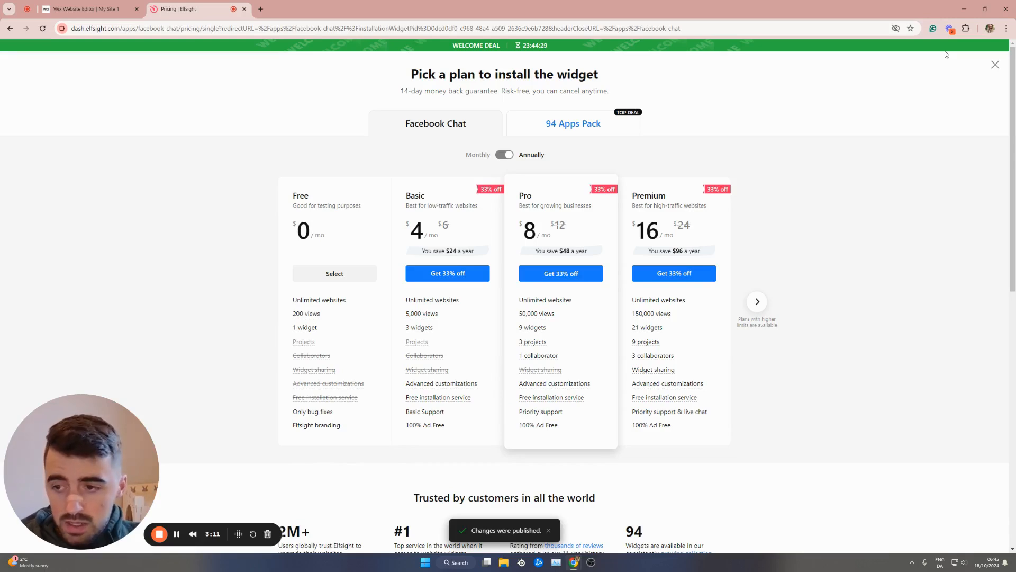
mouse_move(305, 327)
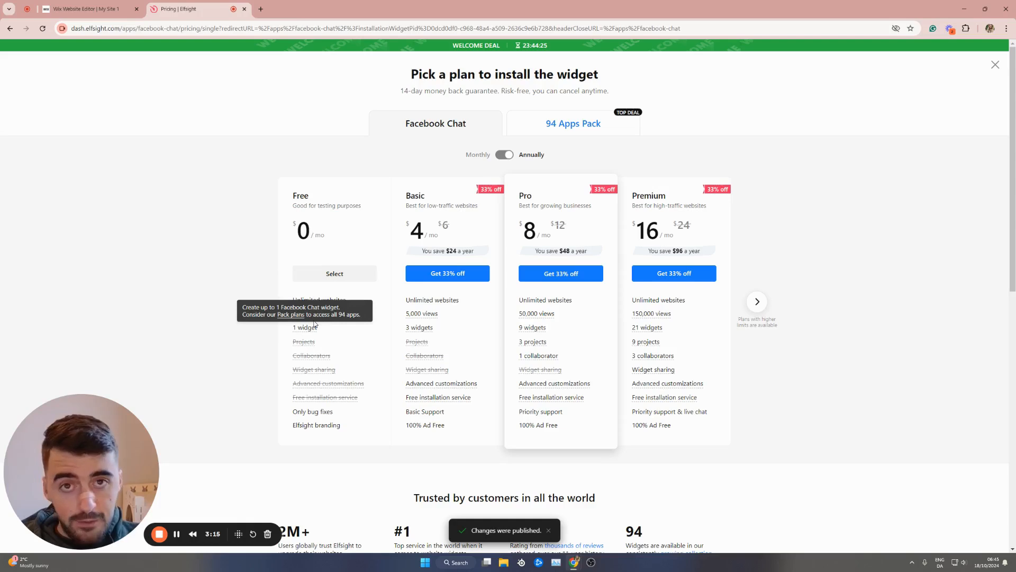
mouse_move(318, 197)
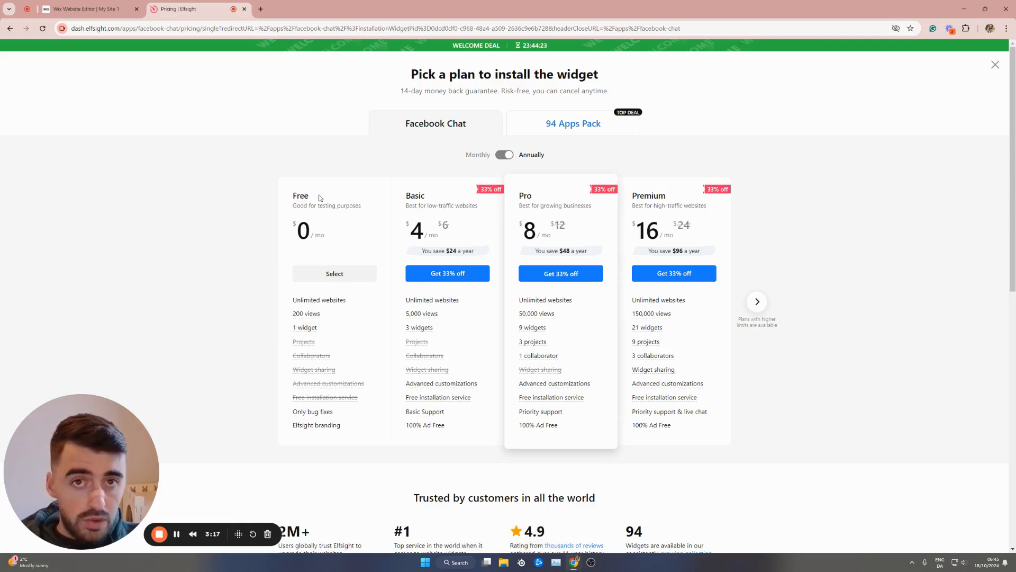
mouse_move(608, 359)
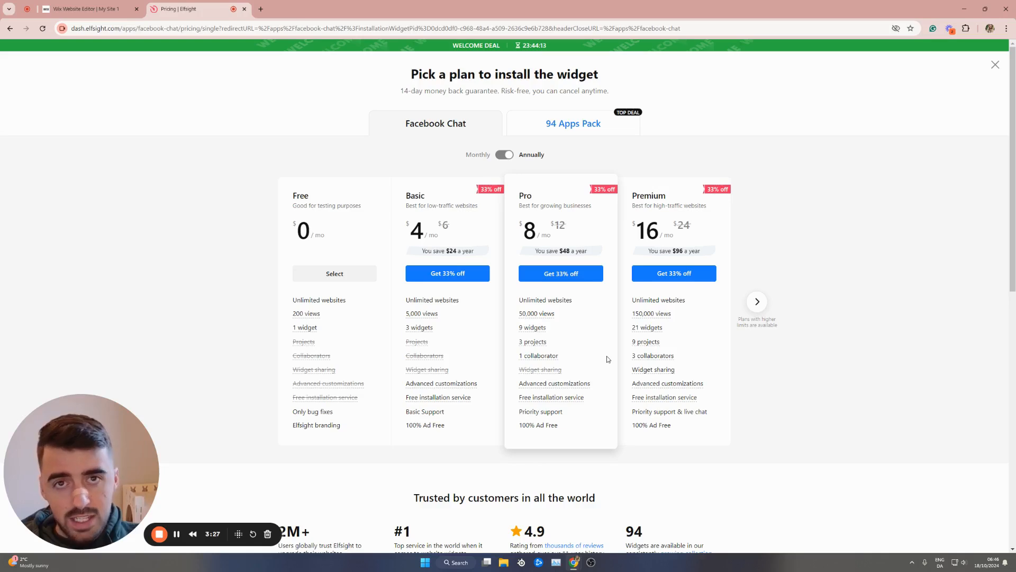
mouse_move(572, 194)
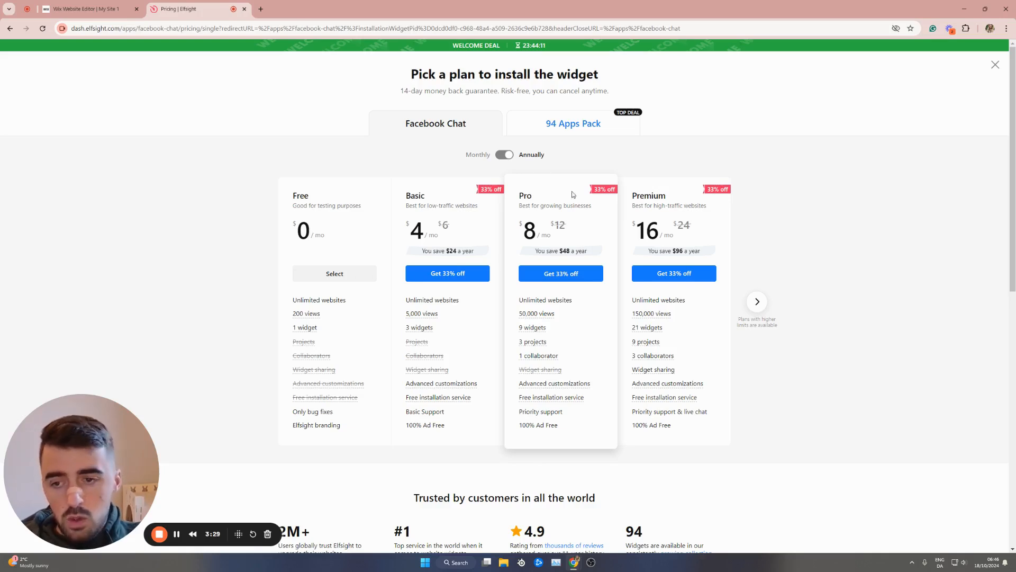
mouse_move(506, 215)
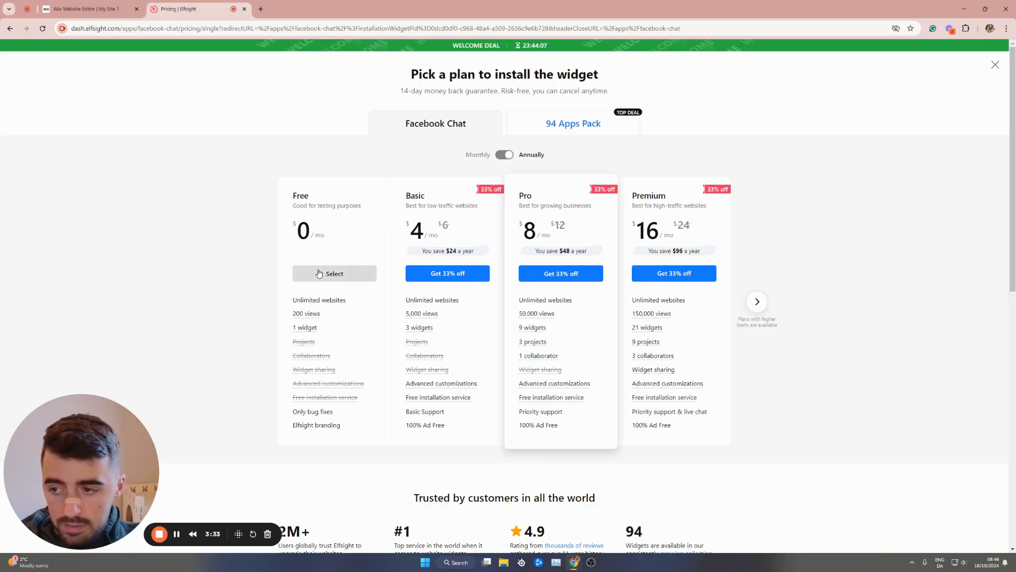
- Select the Free plan to reveal the widget's embed code
left_click(335, 273)
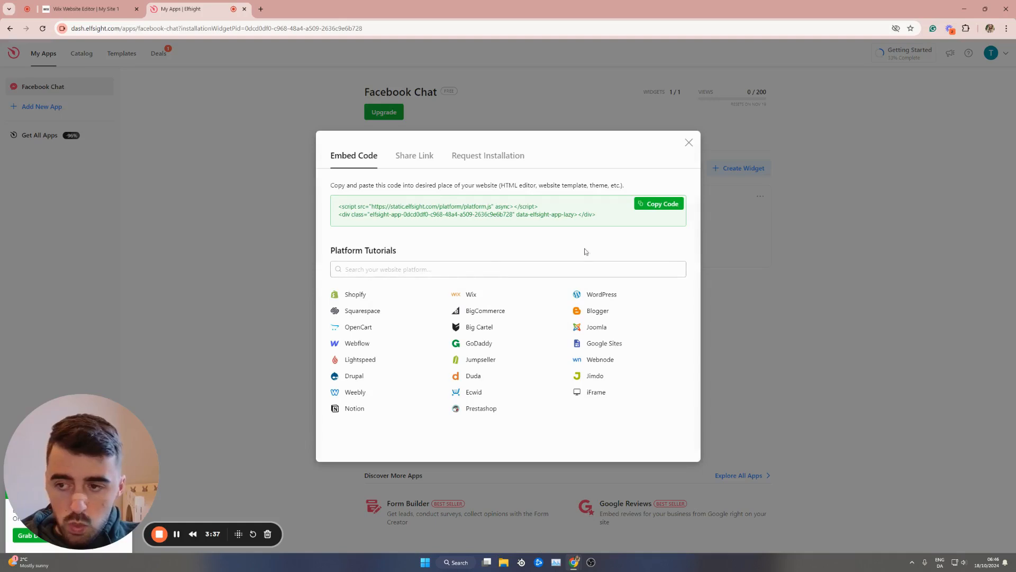
mouse_move(603, 215)
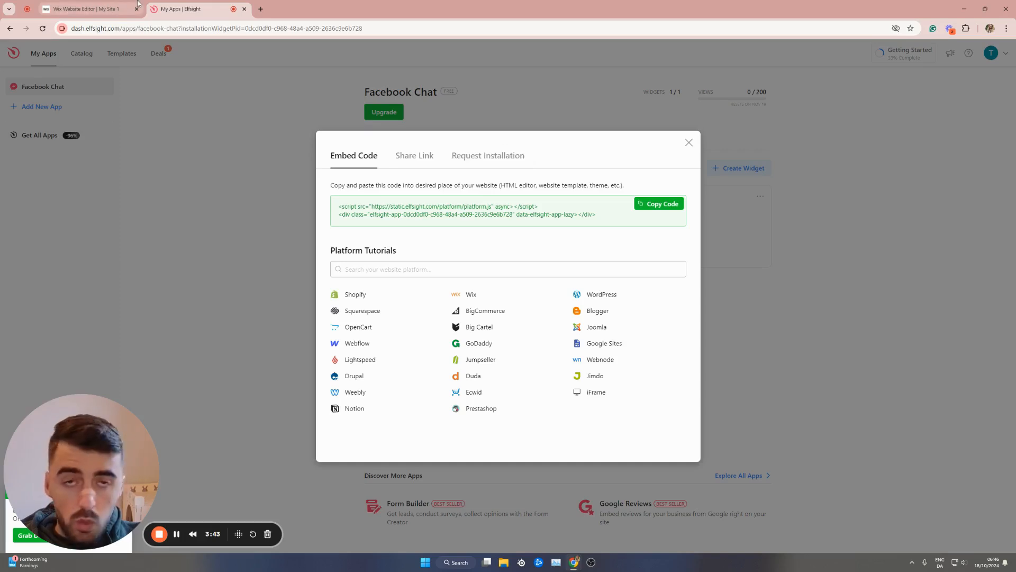
mouse_move(87, 8)
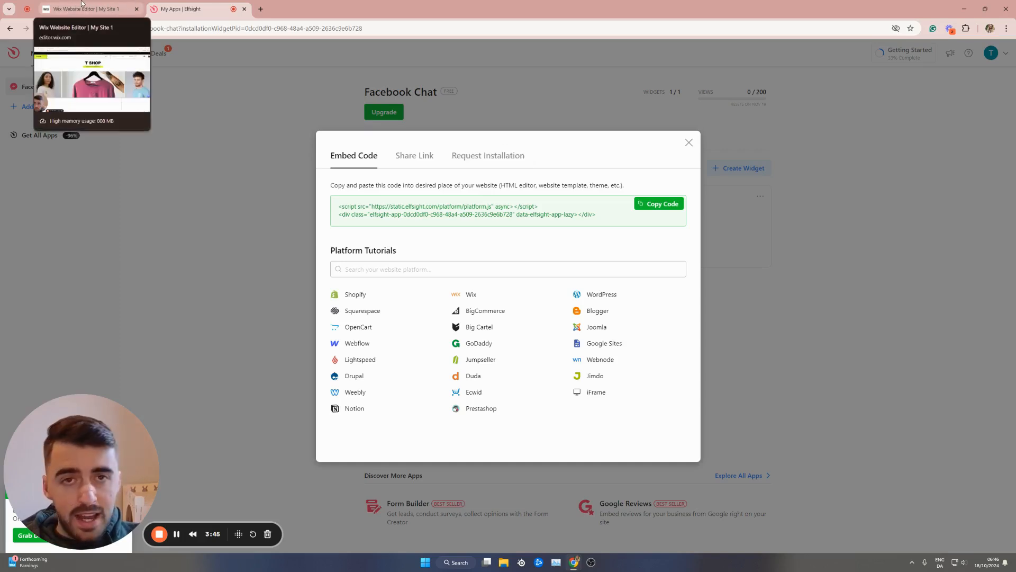
- Return to the T SHOP editor and scroll to the empty section below the hero images
left_click(90, 9)
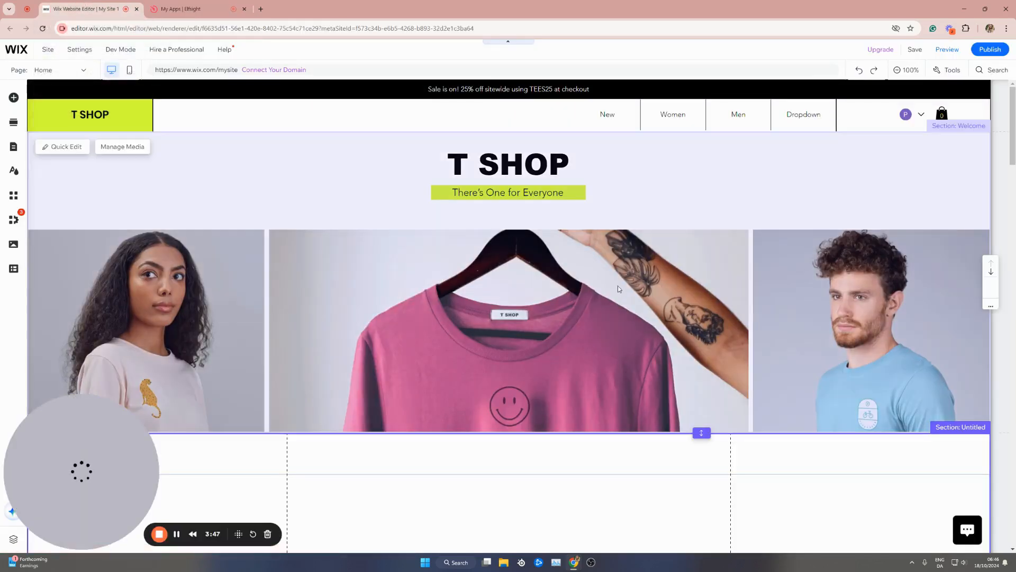
scroll("down", 3)
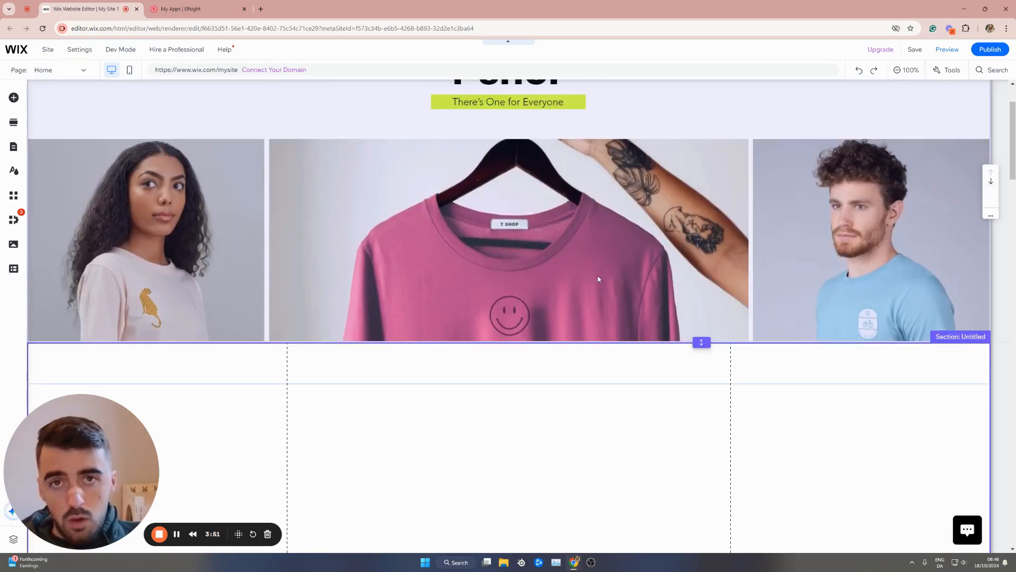
scroll("down", 3)
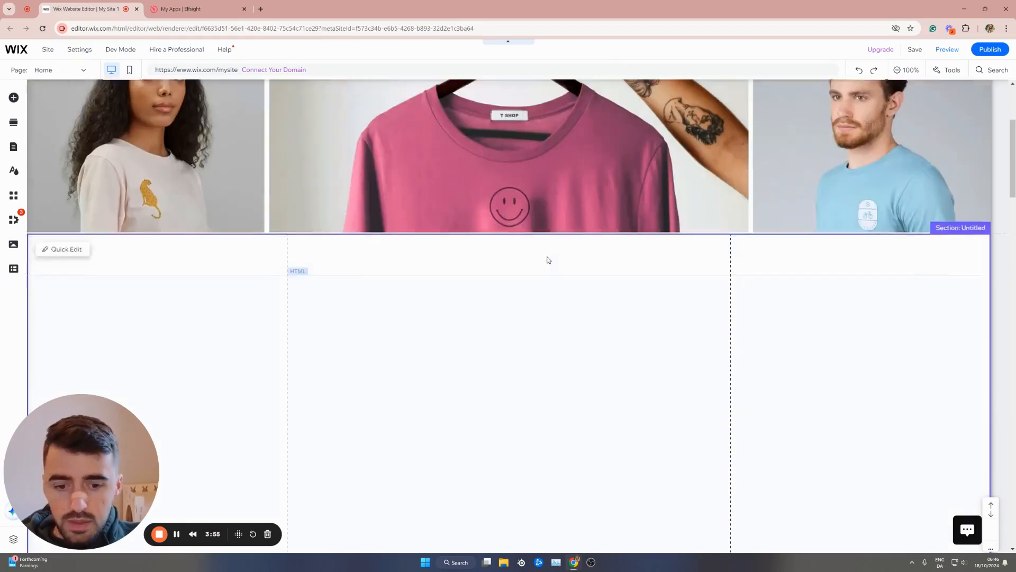
mouse_move(997, 70)
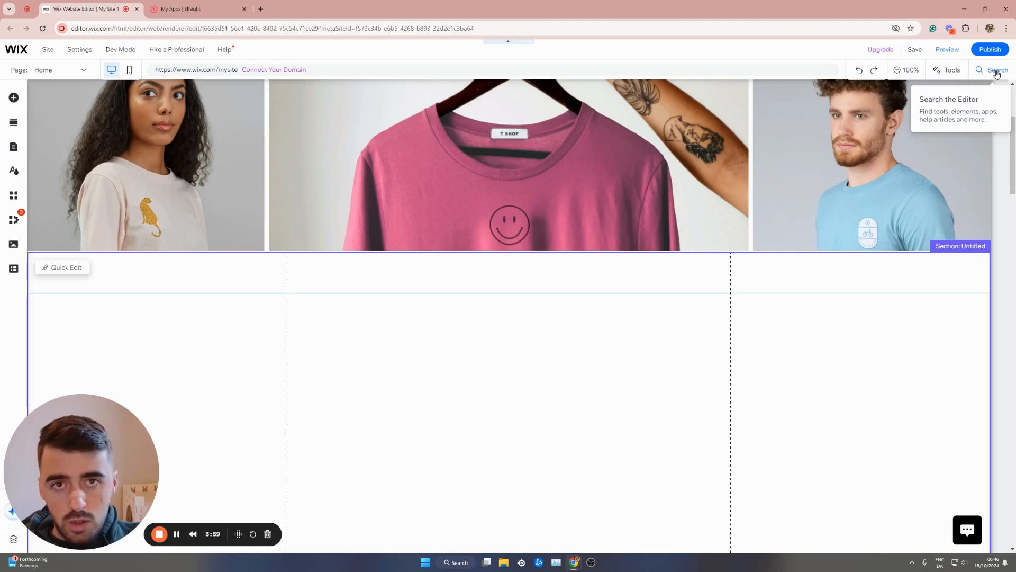
- Search the editor for 'html' and add an HTML embed element to the section
left_click(996, 70)
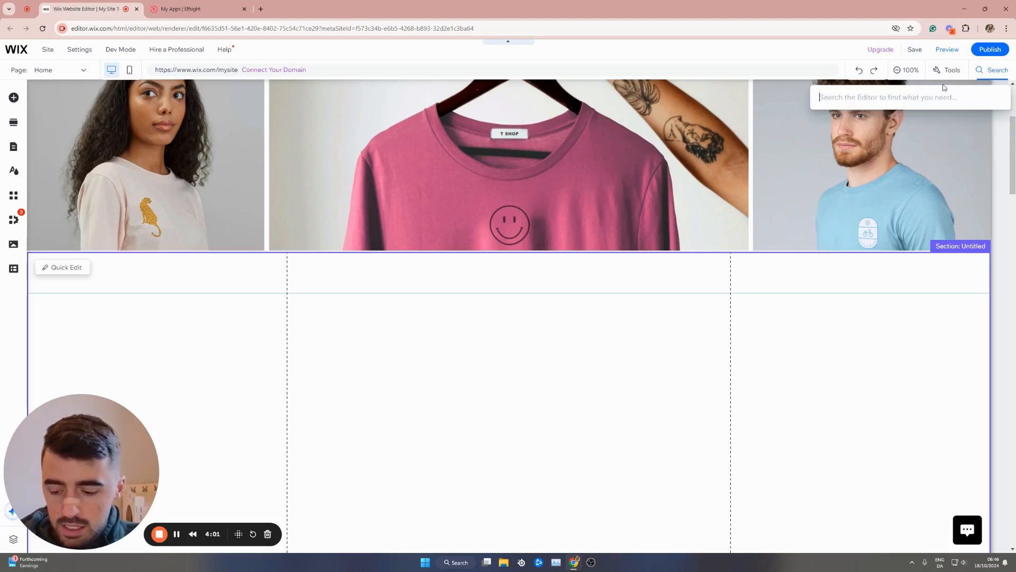
type("html")
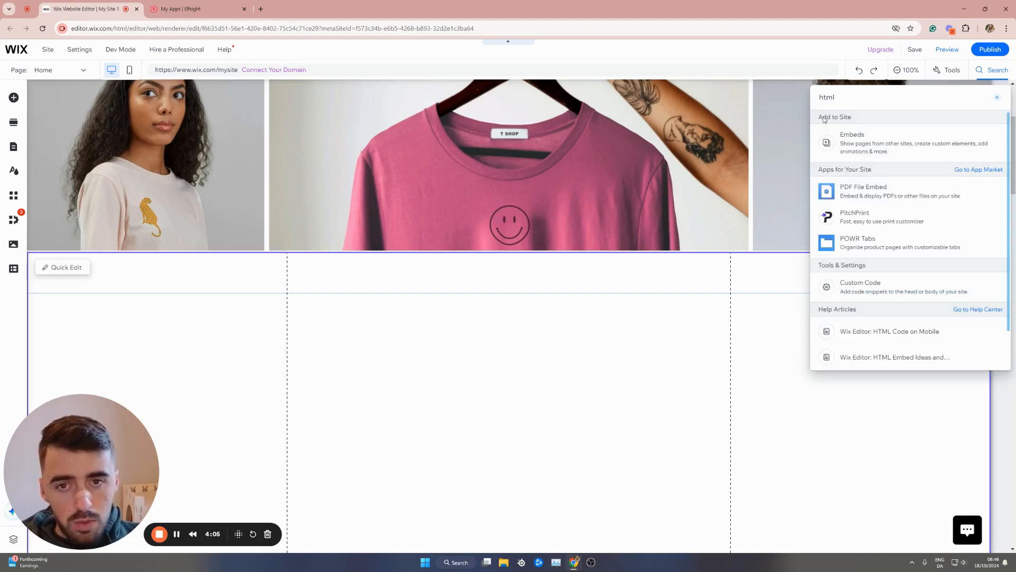
left_click(13, 97)
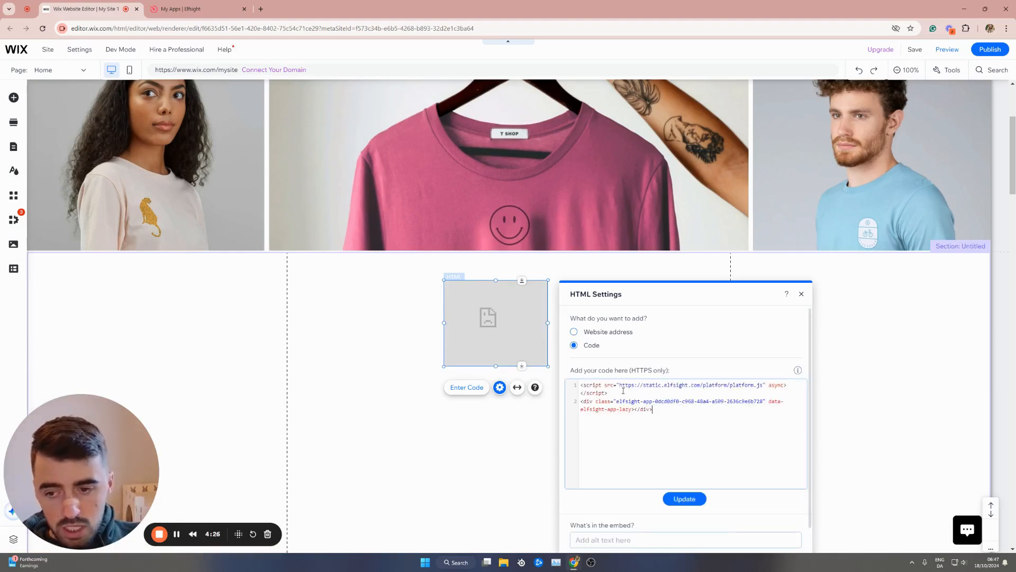
- Update the HTML embed with the Elfsight code and preview T SHOP with the Messenger bubble
scroll("down", 3)
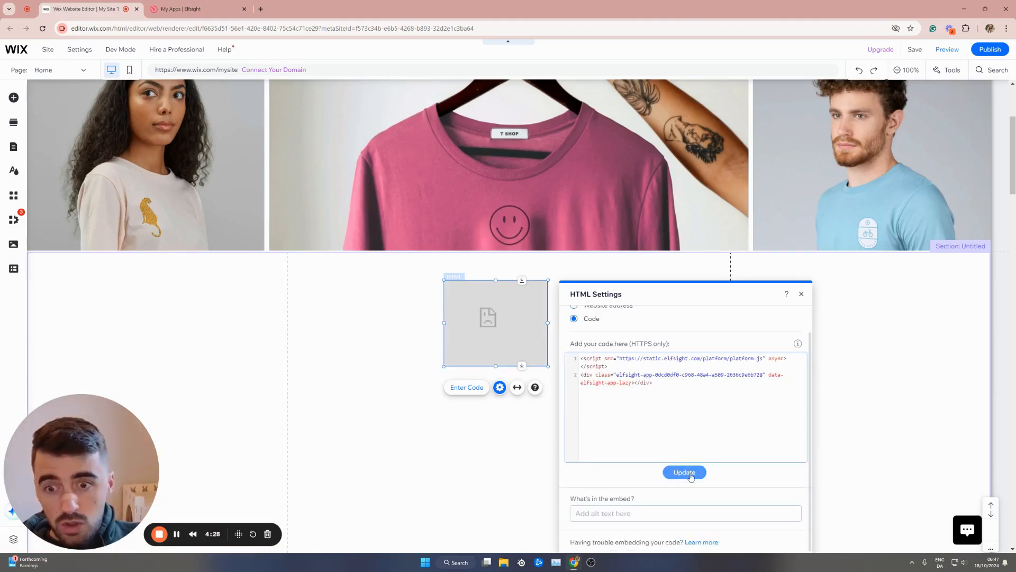
left_click(684, 471)
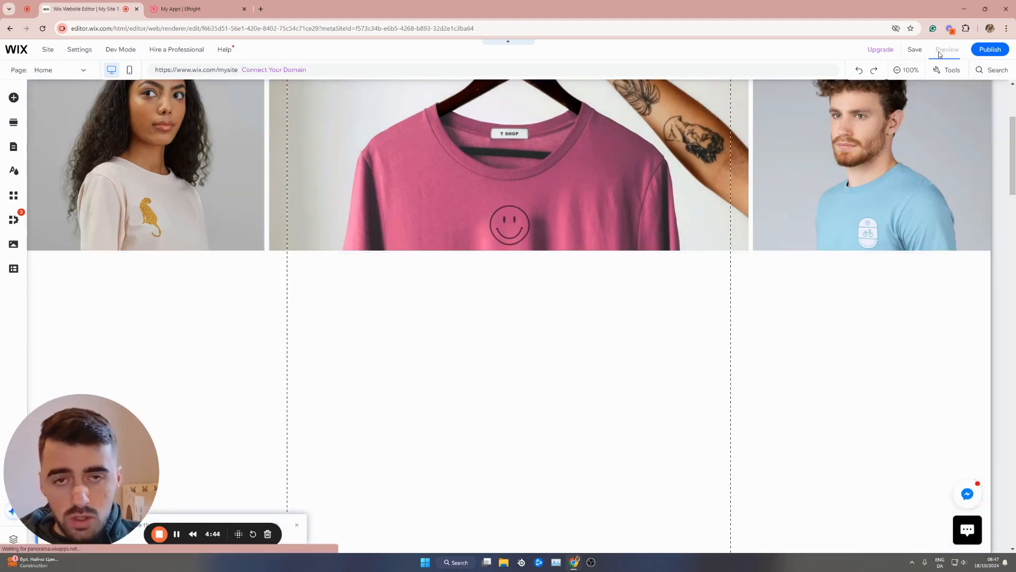
left_click(947, 49)
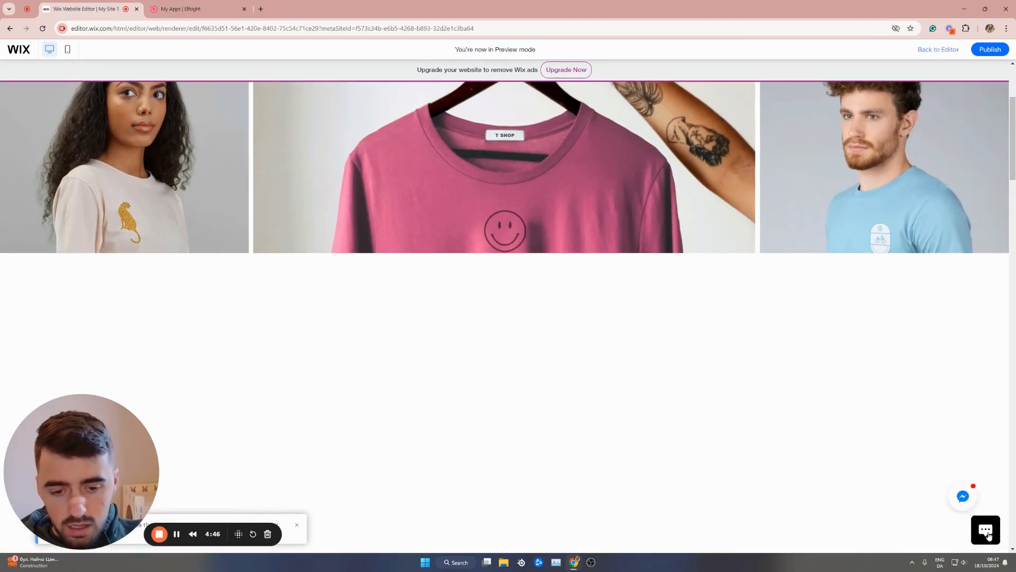